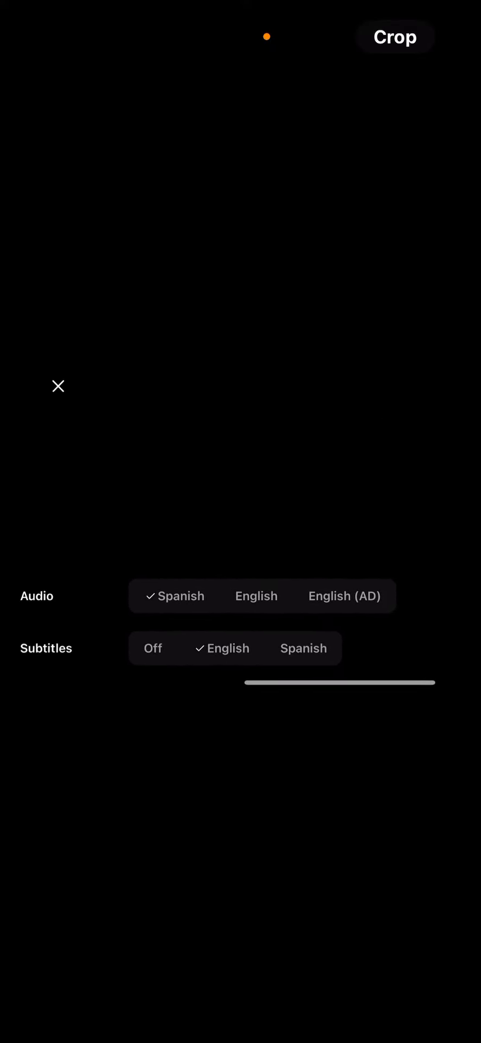
# Step: Dismiss the Spanish audio and English subtitles menu and return to the iPhone home screen
pyautogui.click(57, 385)
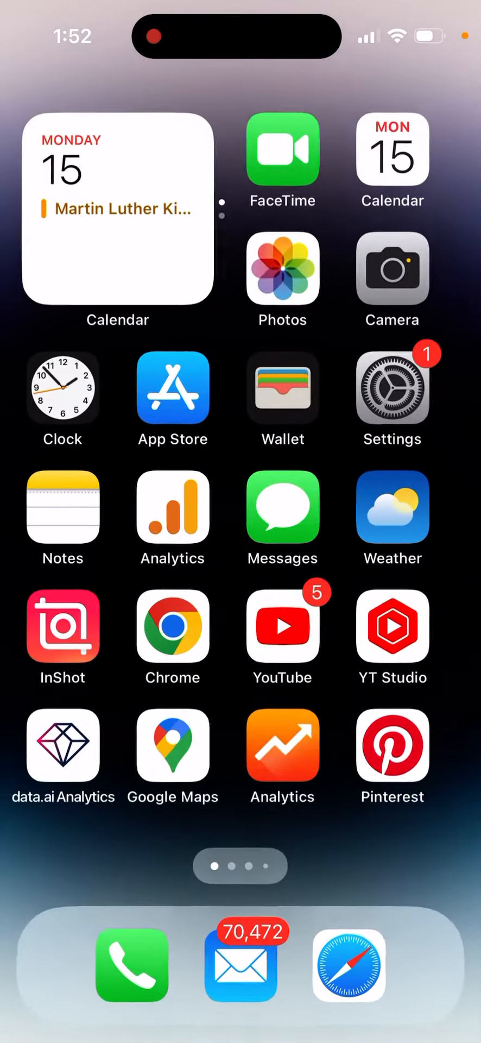